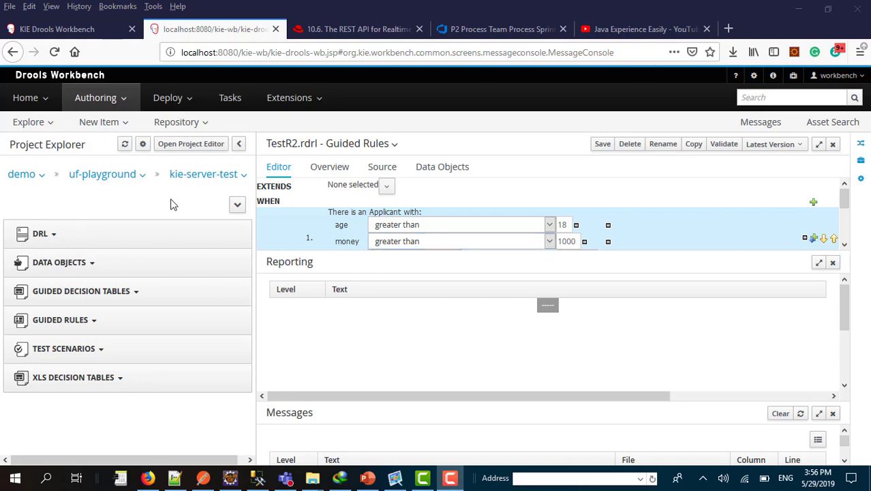
mouse_move(724, 272)
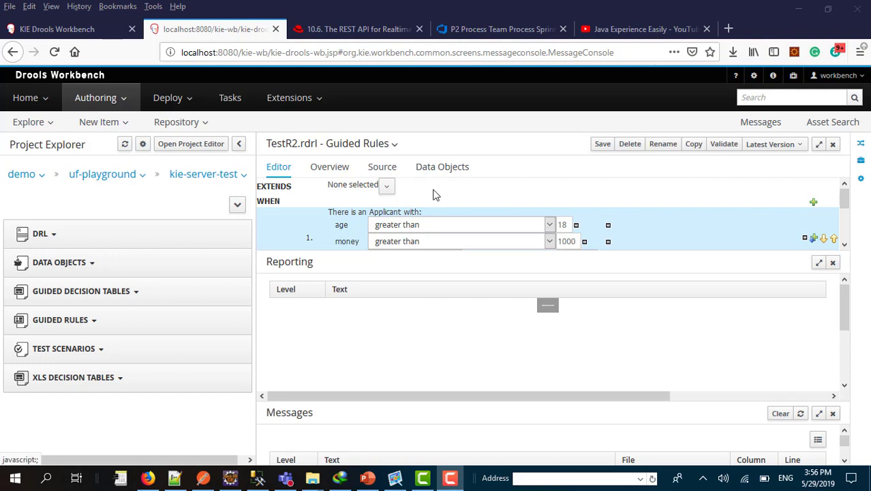
Step: Open the Approve.drl rule from the DRL folder, discarding unsaved TestR2 guided rule changes
click(40, 233)
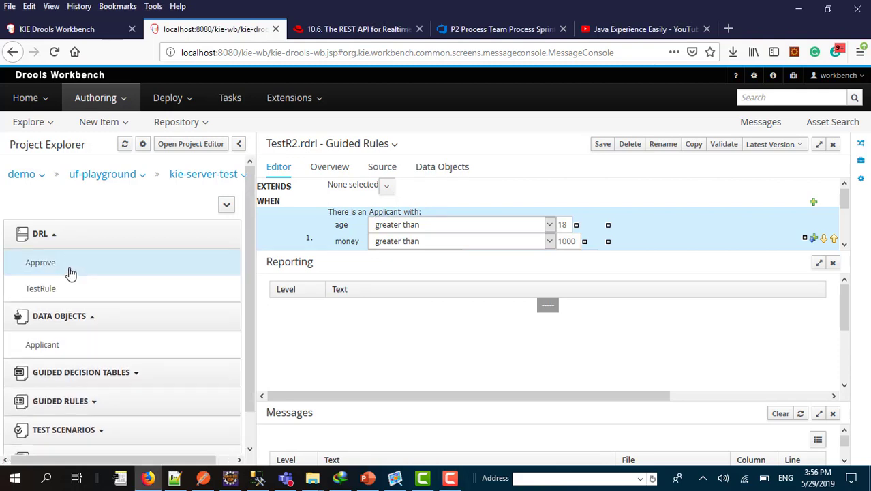
click(40, 262)
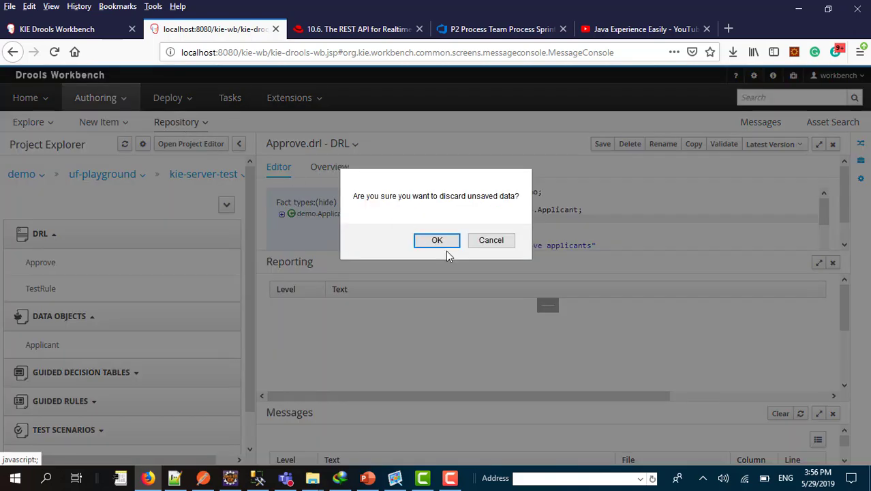
click(437, 240)
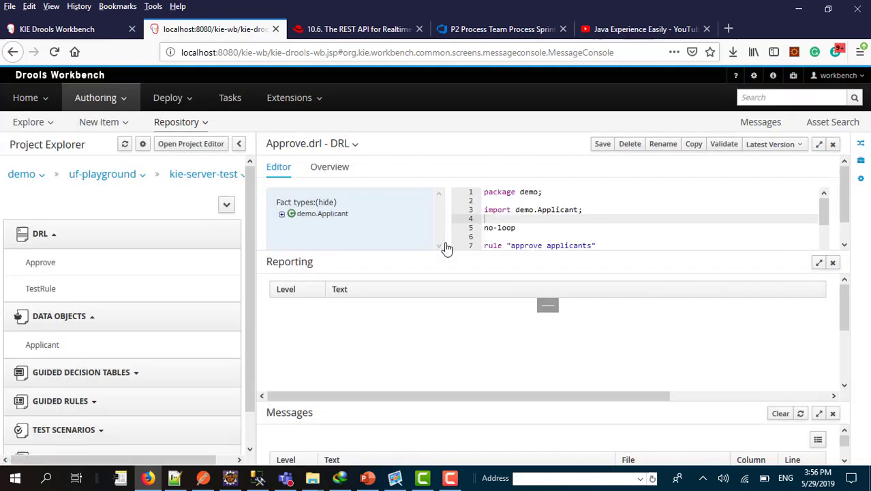
Step: Create container testContainer2 for demo:kie-server-test:1.0 on the tomcat-kieserver template
click(168, 98)
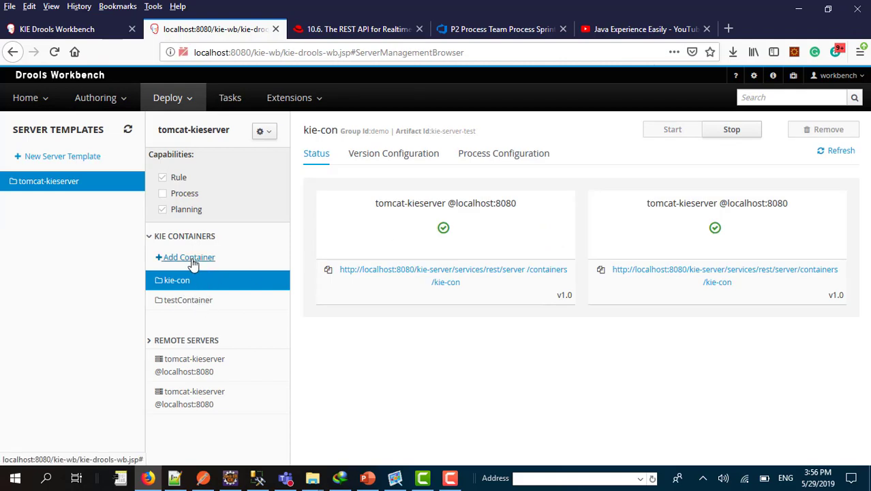
click(189, 257)
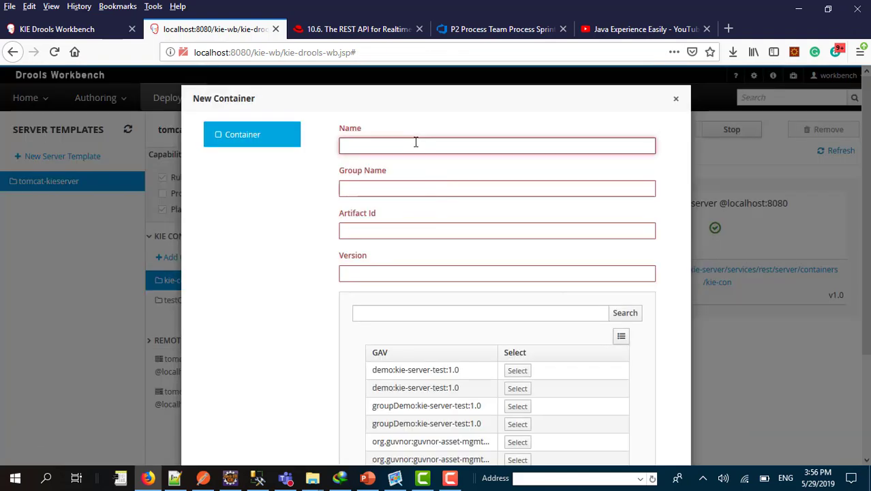
text(test1)
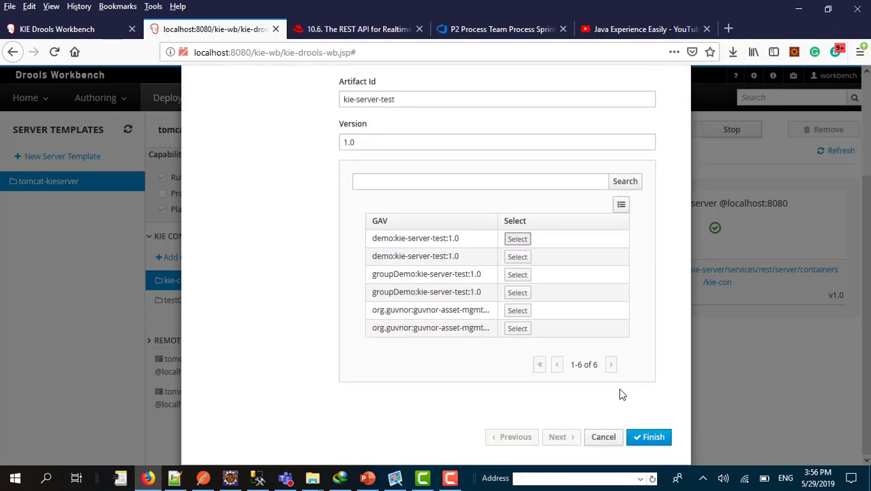
click(648, 436)
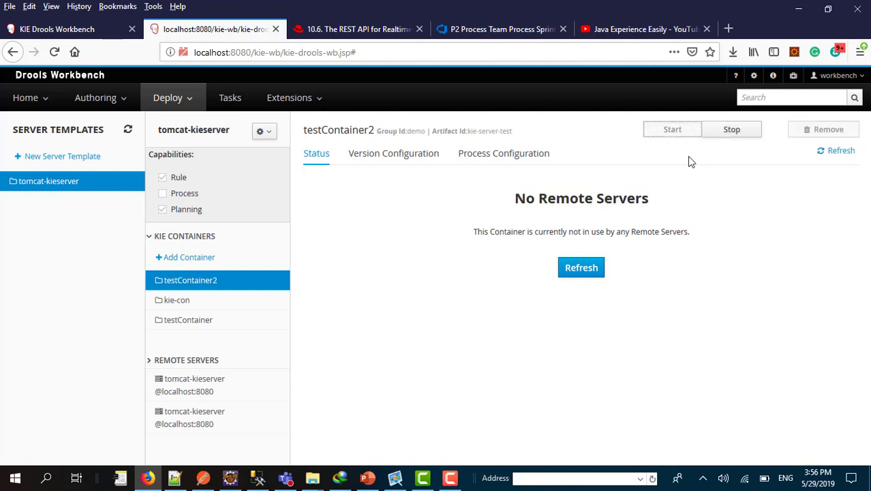
Step: Go back to Project Authoring for the kie-server-test project
click(581, 268)
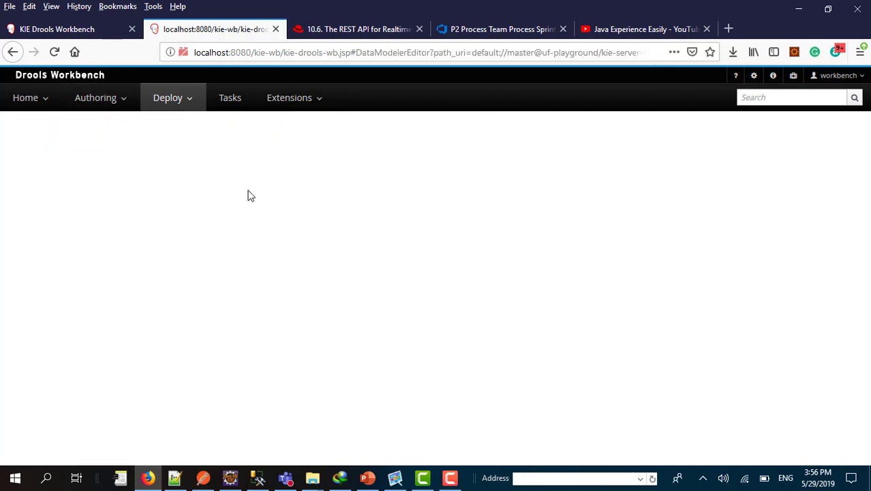
click(96, 97)
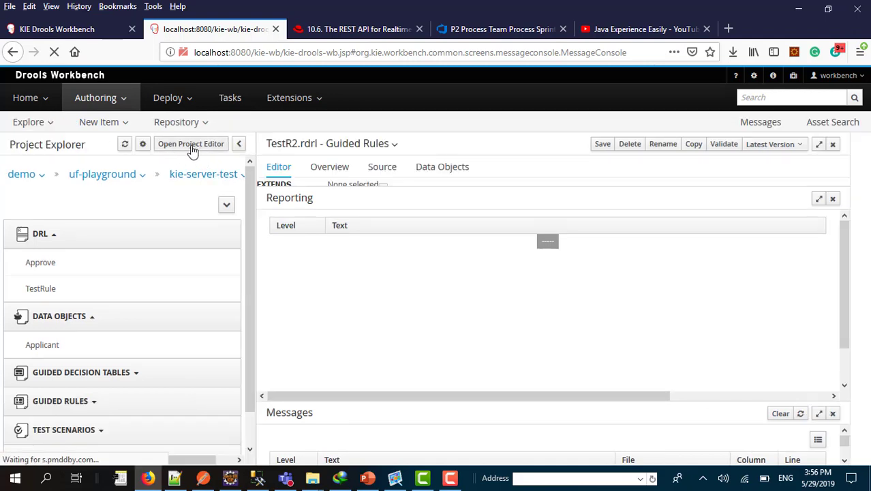
Step: Start building kie-server-test from its project editor, then switch to File Explorer
click(191, 143)
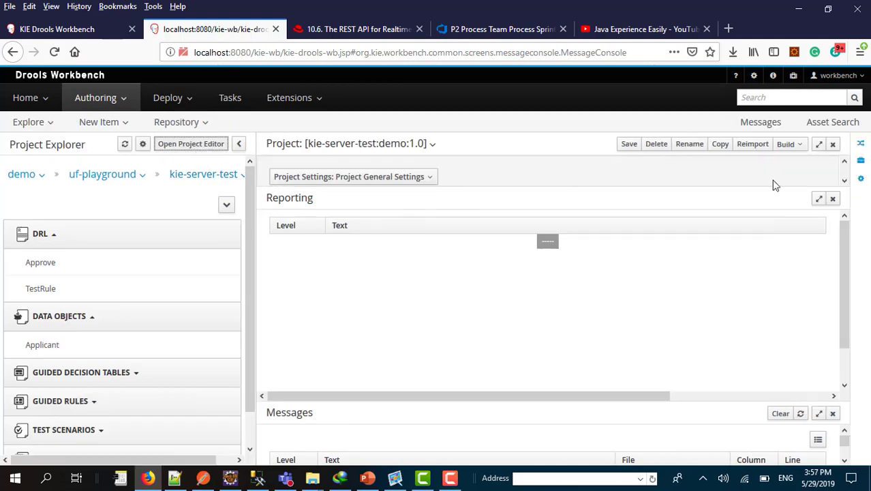
click(788, 144)
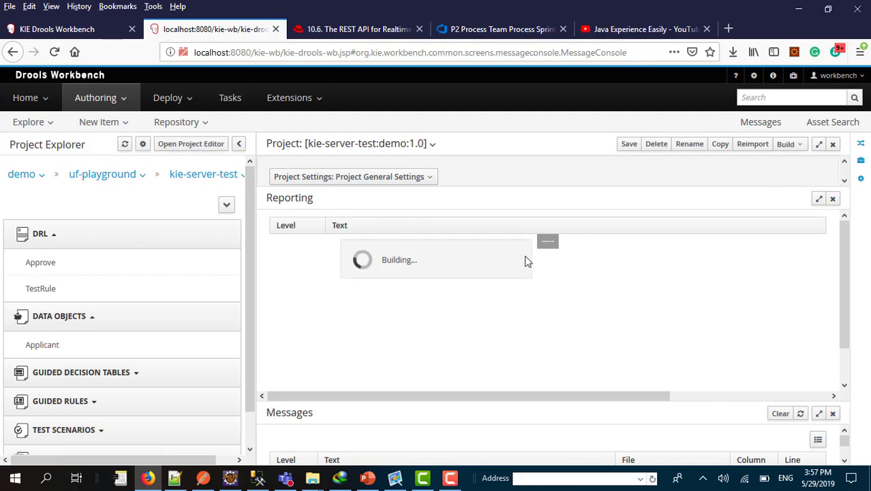
mouse_move(373, 286)
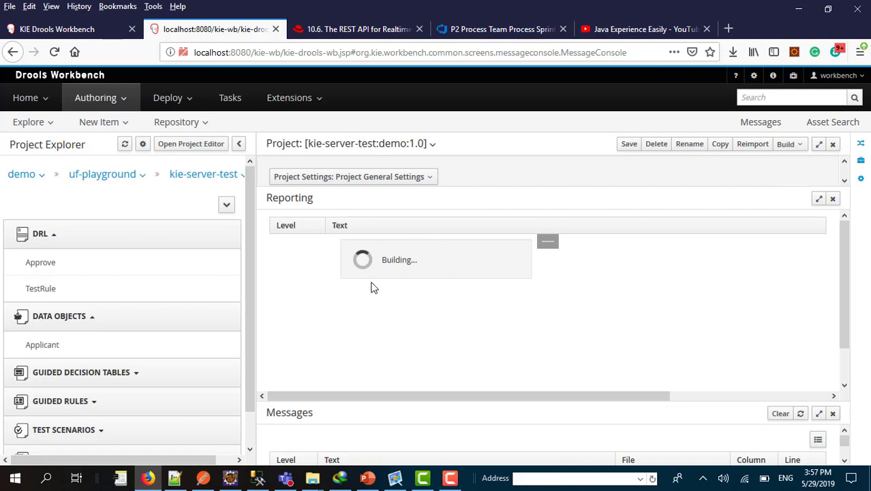
mouse_move(456, 463)
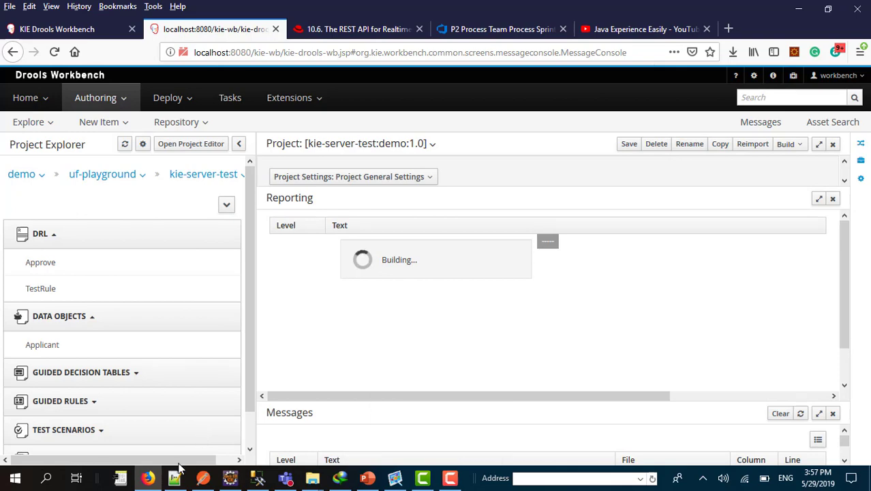
click(174, 477)
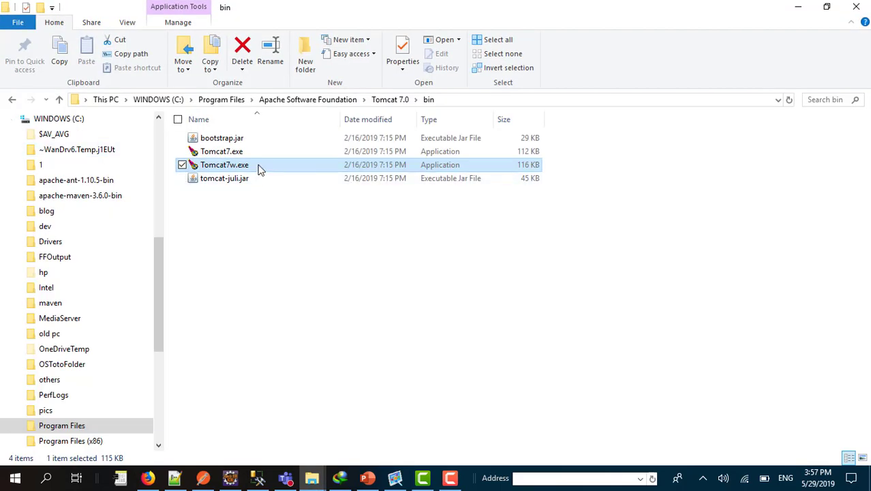
Step: Launch Tomcat7w.exe from Tomcat 7.0\bin and view its Java settings with 512 MB pools
double_click(224, 164)
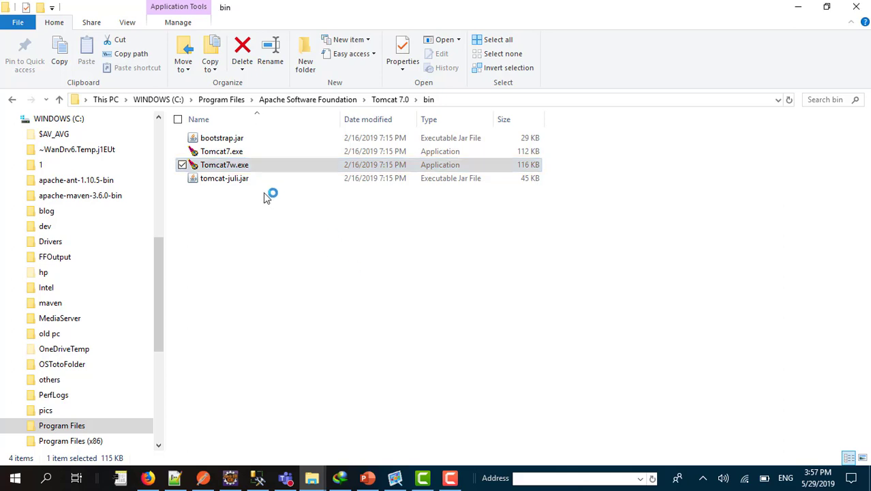
double_click(225, 164)
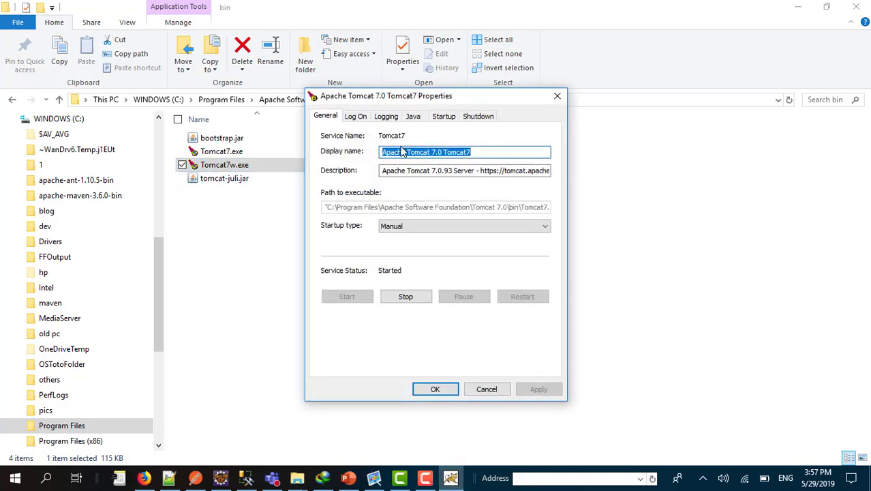
click(412, 116)
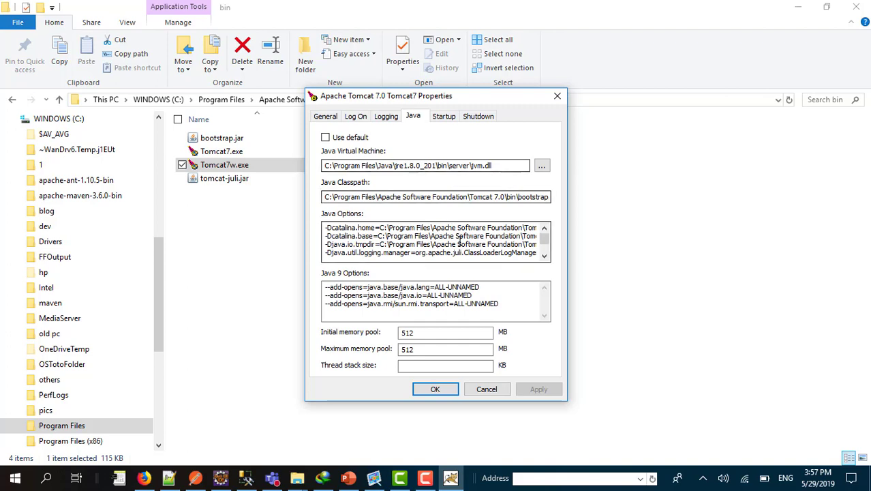